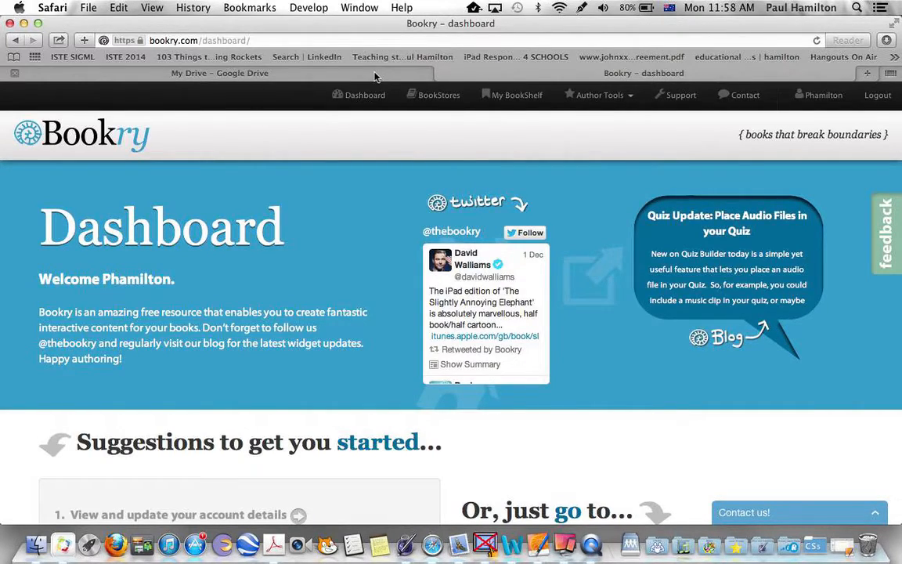
Go to My Drive in Google Drive and reveal the Create menu's new-item options.
{"action": "left_click", "coordinate": [219, 73]}
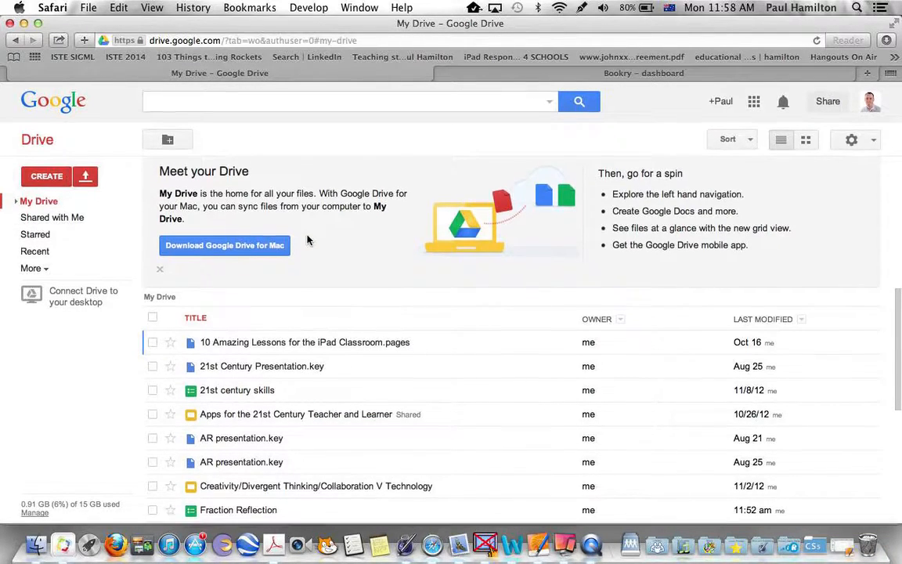
{"action": "left_click", "coordinate": [45, 177]}
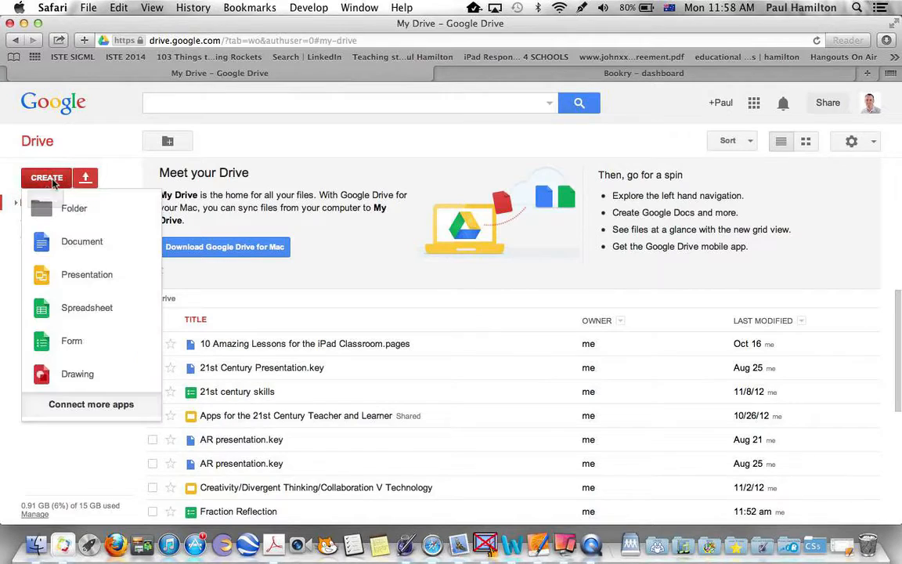
{"action": "mouse_move", "coordinate": [72, 344]}
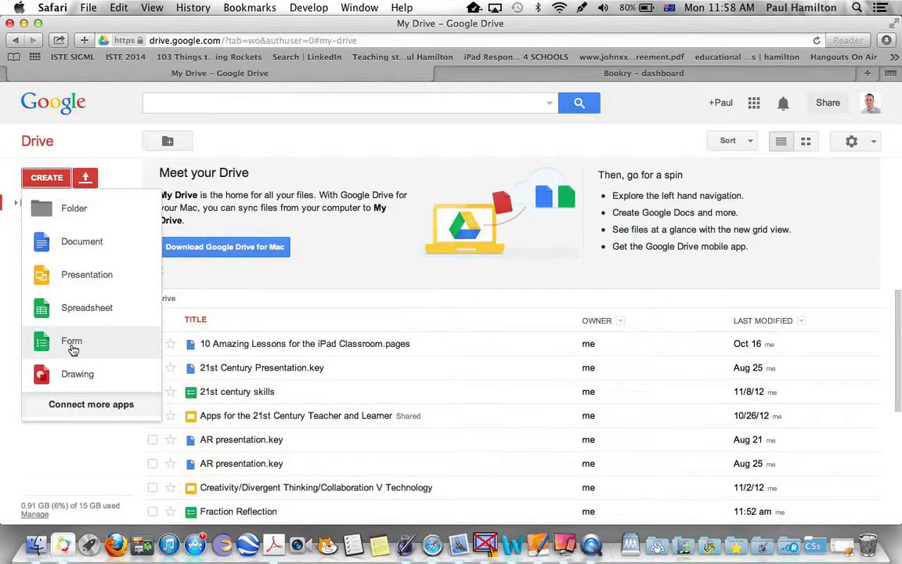
{"action": "mouse_move", "coordinate": [456, 313]}
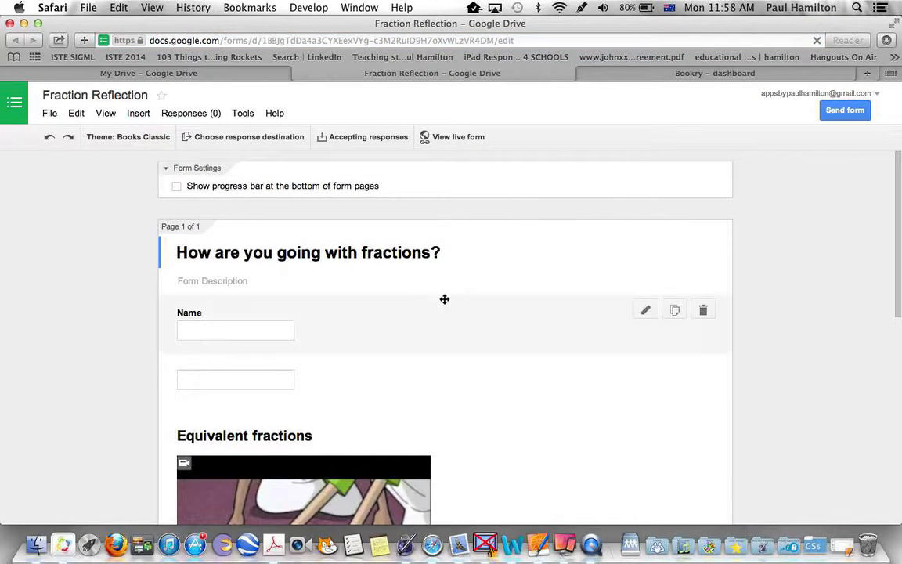
{"action": "scroll", "scroll_direction": "down", "scroll_amount": 3}
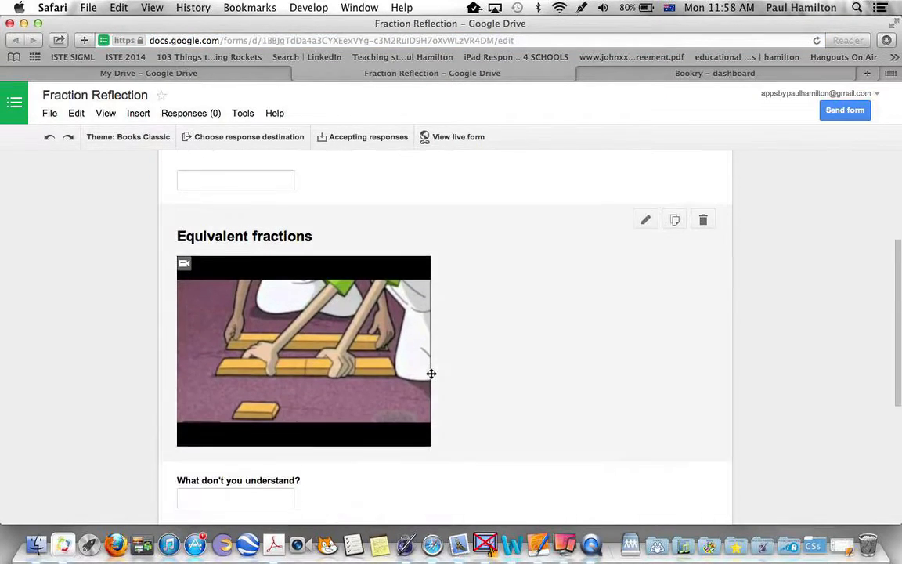
{"action": "scroll", "scroll_direction": "down", "scroll_amount": 3}
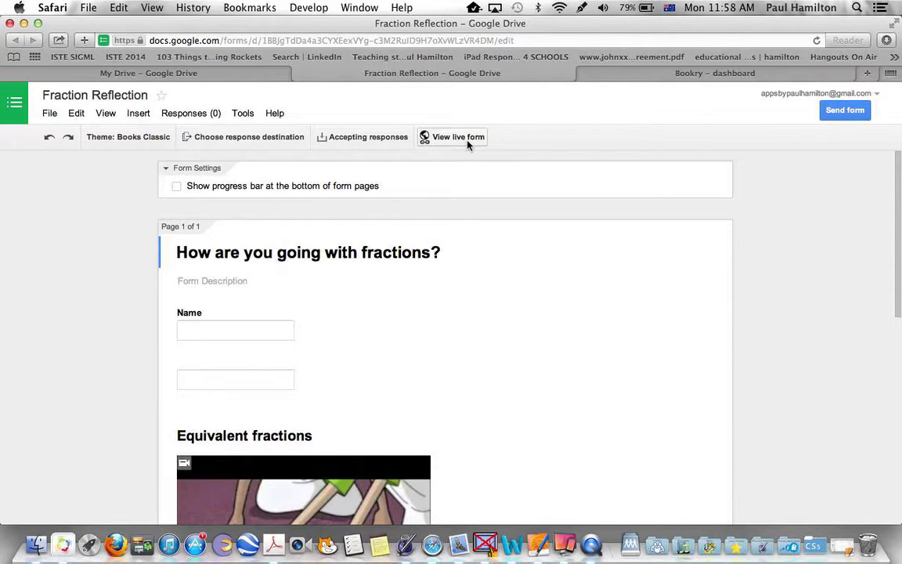
View the live 'How are you going with fractions?' form, then return to the Bookry dashboard tab.
{"action": "left_click", "coordinate": [457, 136]}
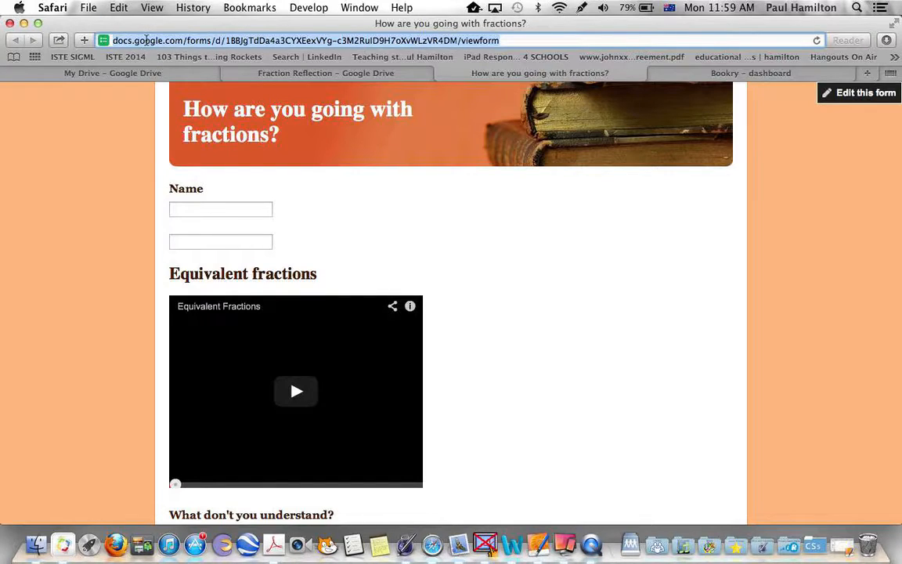
{"action": "mouse_move", "coordinate": [110, 104]}
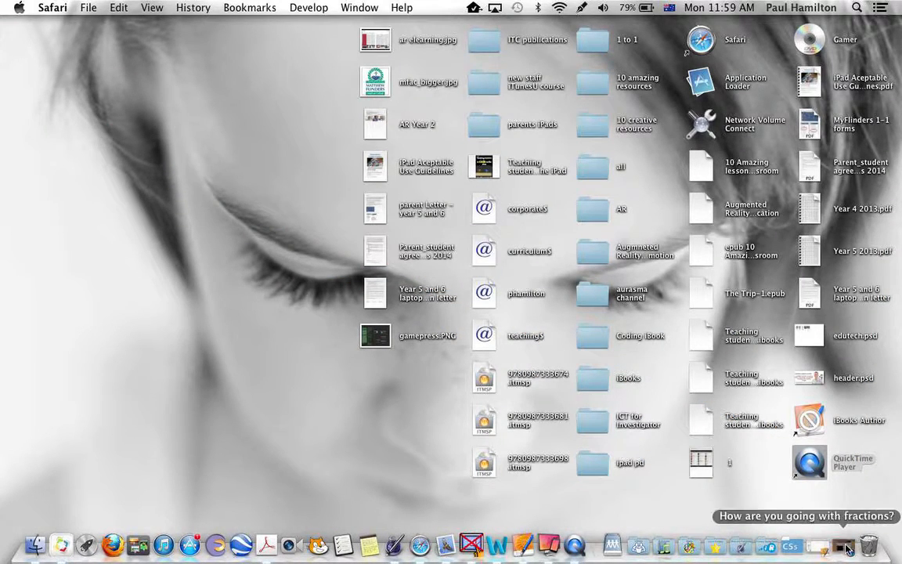
{"action": "left_click", "coordinate": [805, 515]}
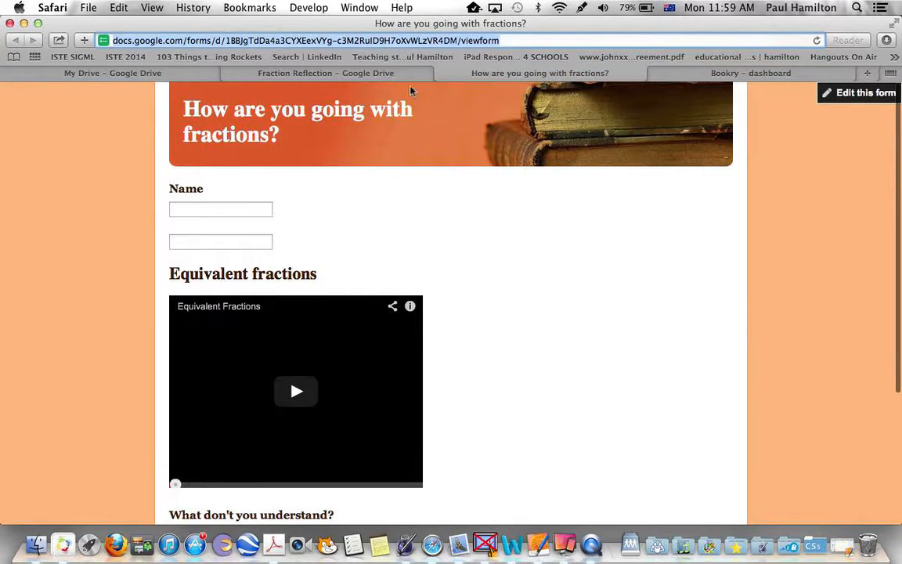
{"action": "left_click", "coordinate": [748, 73]}
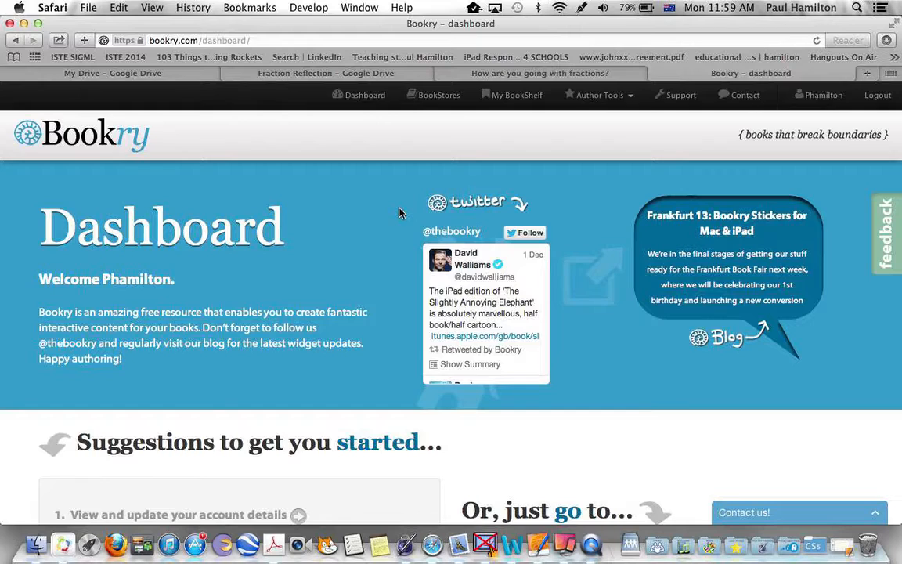
Locate the Browser widget in the Bookry widget library and reach its page.
{"action": "scroll", "scroll_direction": "down", "scroll_amount": 3}
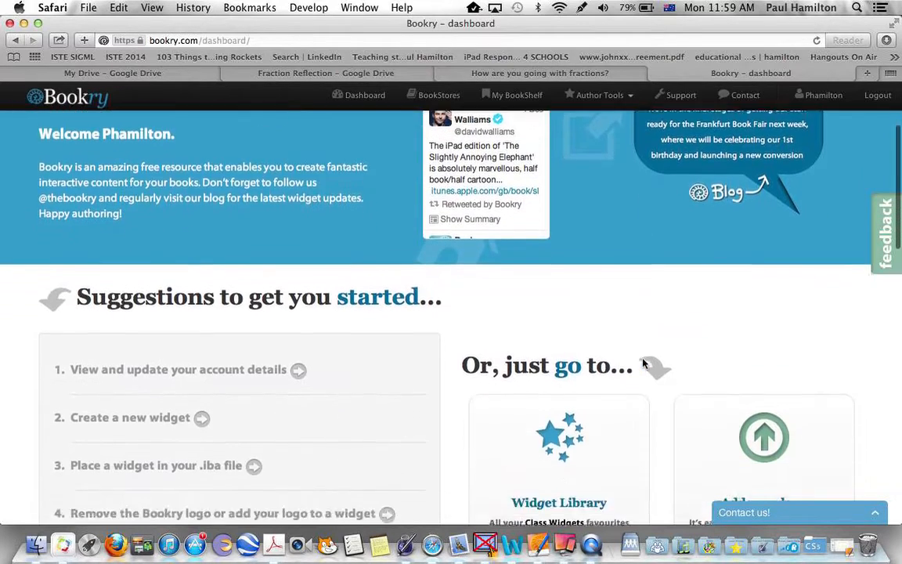
{"action": "scroll", "scroll_direction": "down", "scroll_amount": 3}
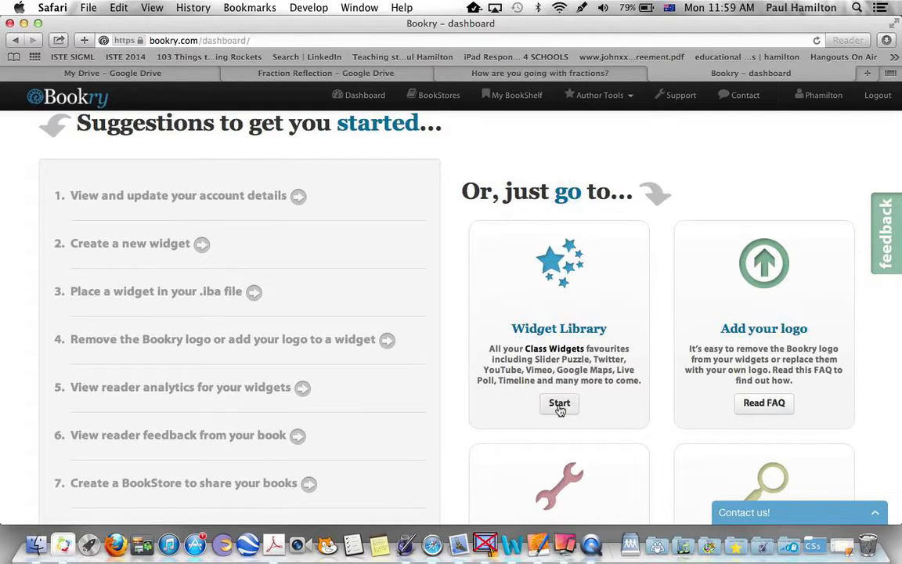
{"action": "left_click", "coordinate": [559, 402]}
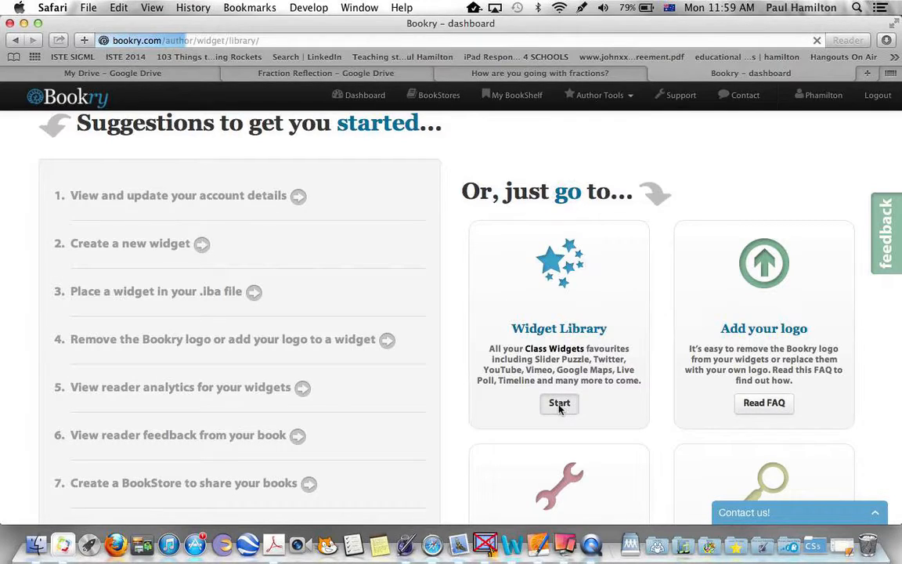
{"action": "left_click", "coordinate": [559, 402]}
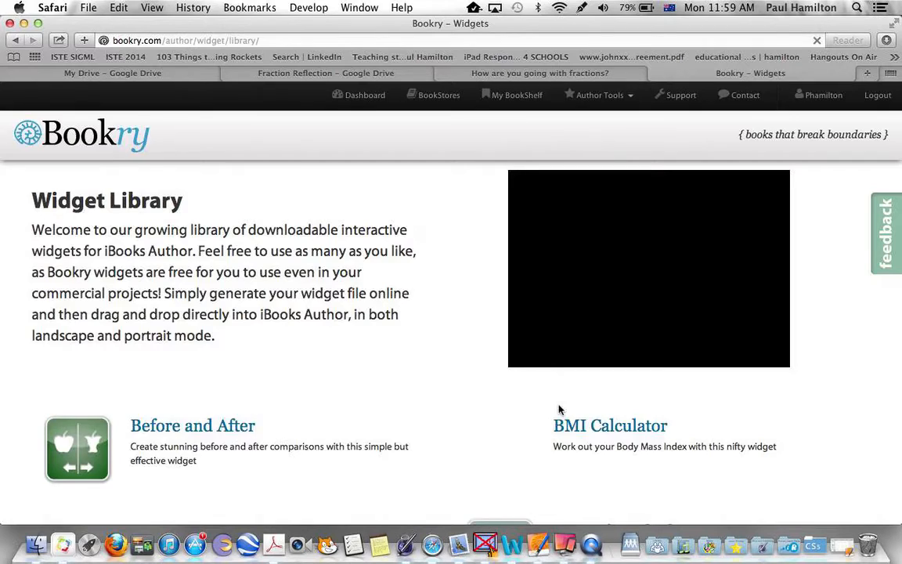
{"action": "scroll", "scroll_direction": "down", "scroll_amount": 3}
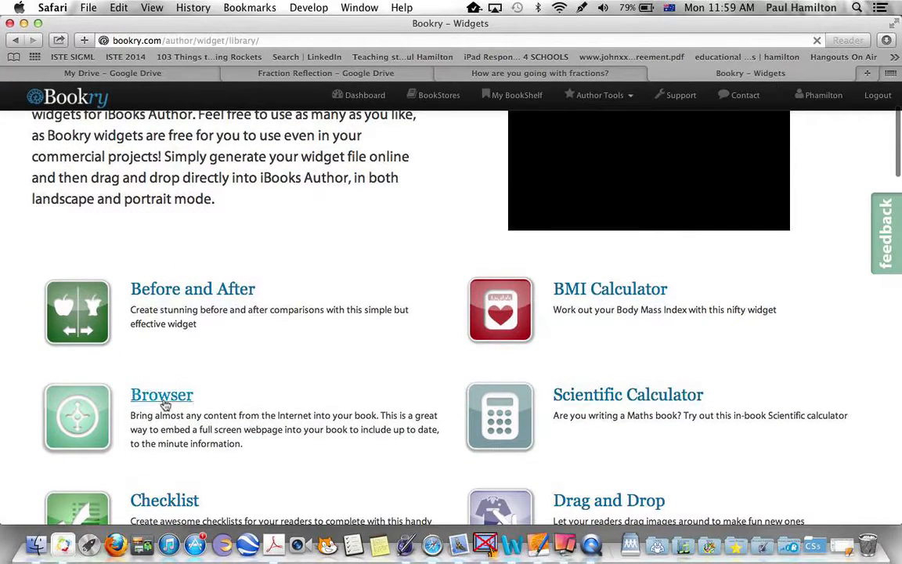
{"action": "left_click", "coordinate": [161, 394]}
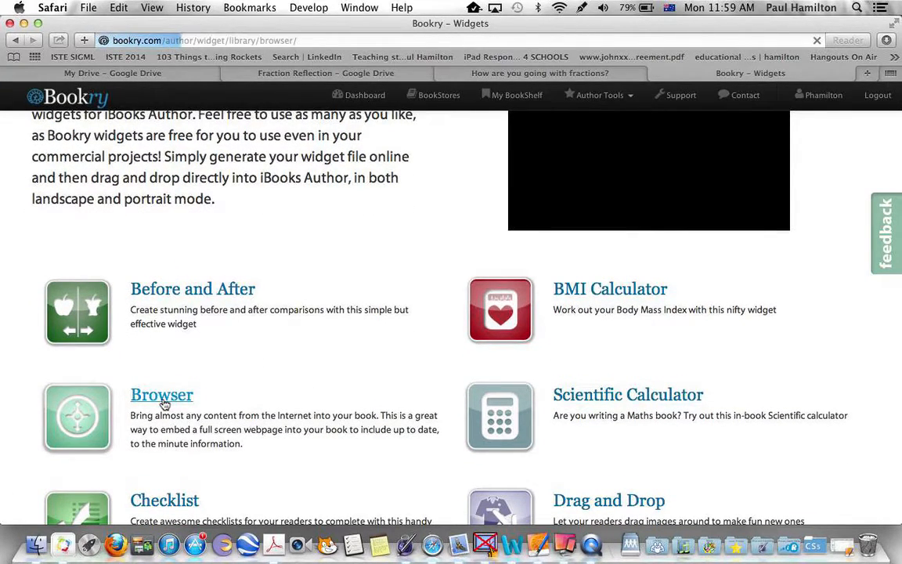
{"action": "left_click", "coordinate": [161, 395]}
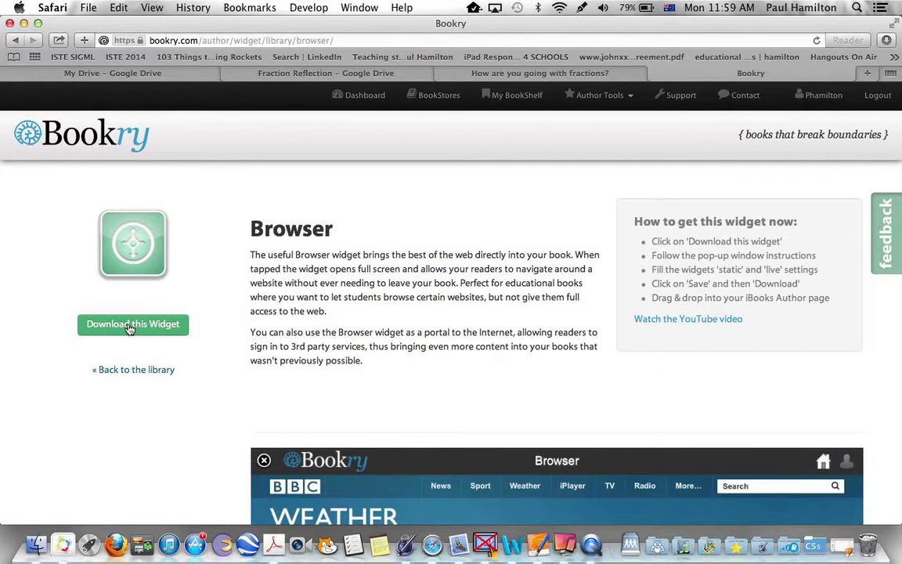
Download the Browser widget attached to My Test Book, landing on its settings page.
{"action": "left_click", "coordinate": [132, 323]}
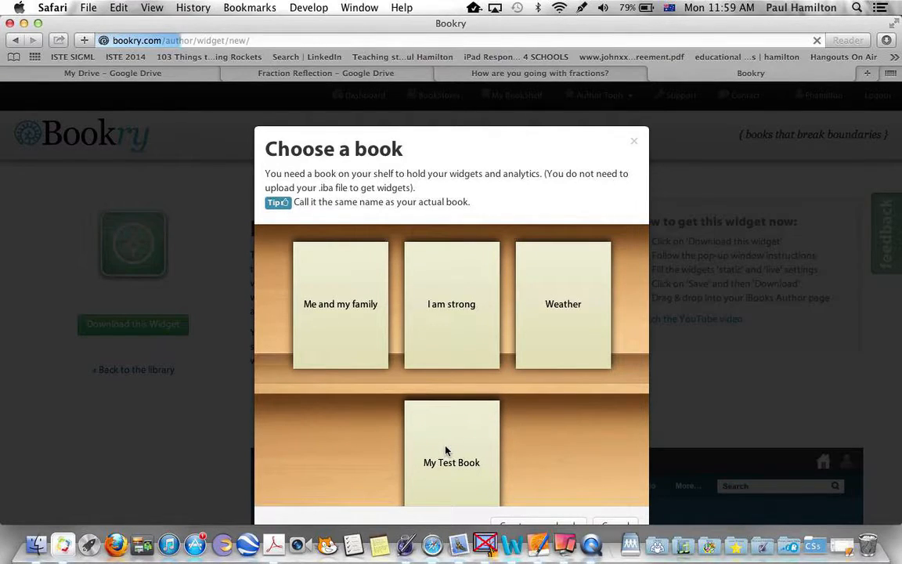
{"action": "left_click", "coordinate": [451, 451]}
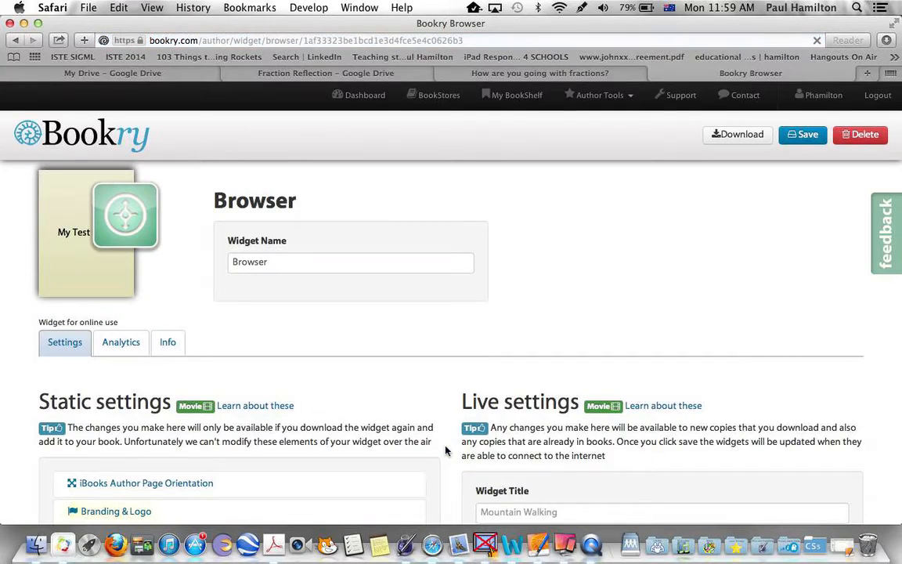
{"action": "scroll", "scroll_direction": "down", "scroll_amount": 3}
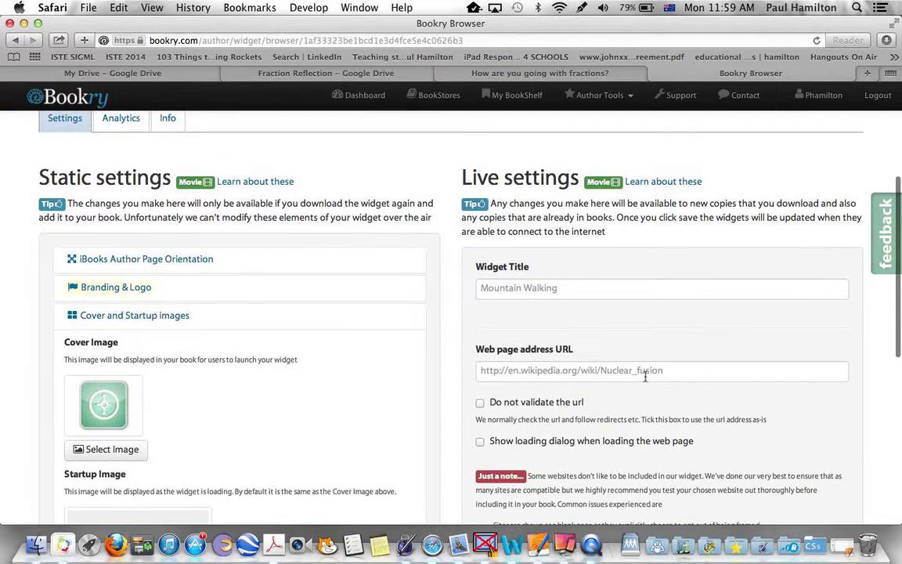
Title the widget 'Formative Feedback for Learning App' and move down to the URL and save options.
{"action": "left_click", "coordinate": [660, 288]}
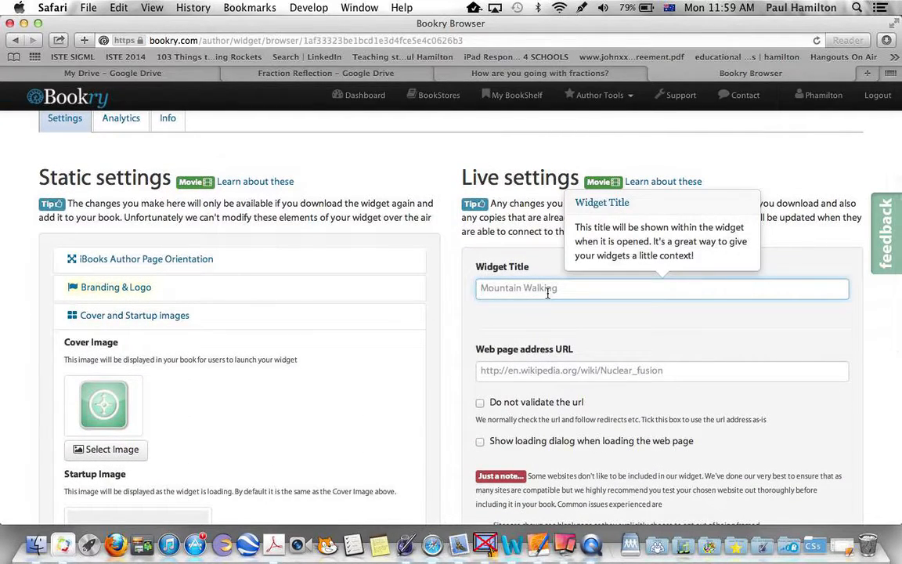
{"action": "type", "text": "F"}
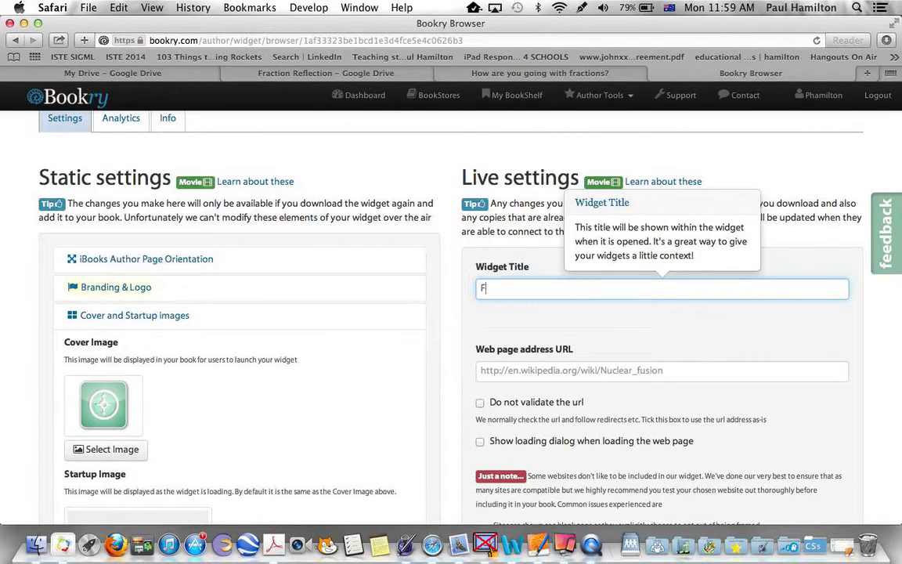
{"action": "type", "text": "Formative Feedback for Learning App"}
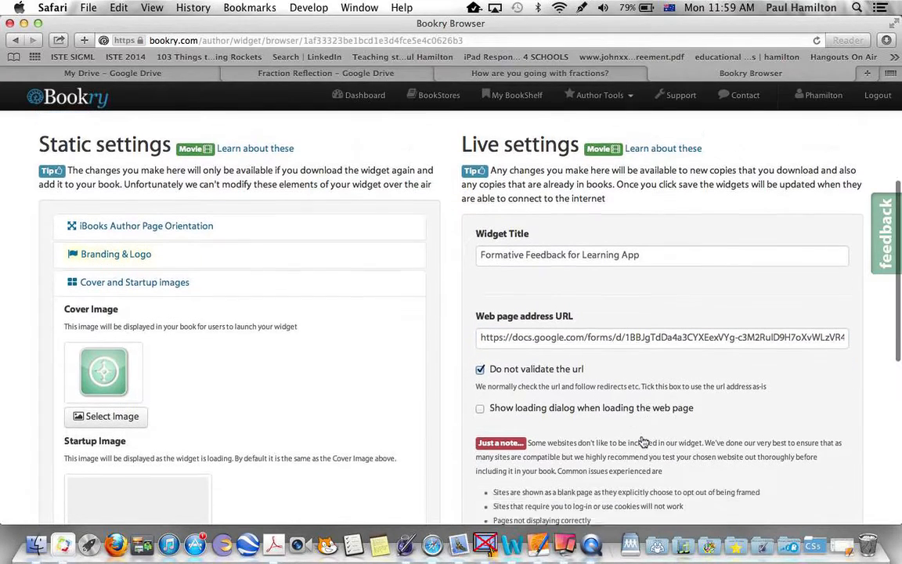
{"action": "scroll", "scroll_direction": "down", "scroll_amount": 3}
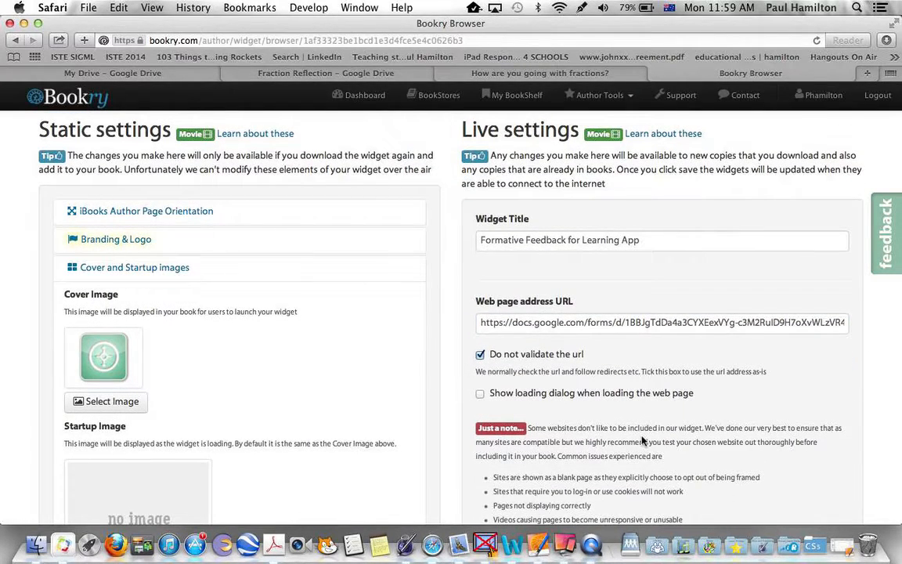
{"action": "scroll", "scroll_direction": "down", "scroll_amount": 3}
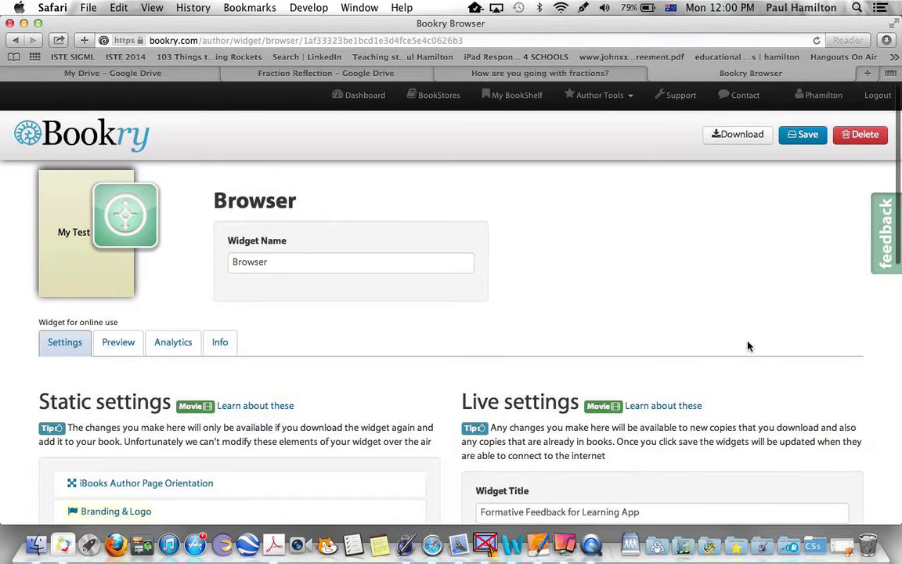
Download browser-3.wdgt and dismiss the macOS unidentified-developer warning.
{"action": "scroll", "scroll_direction": "down", "scroll_amount": 3}
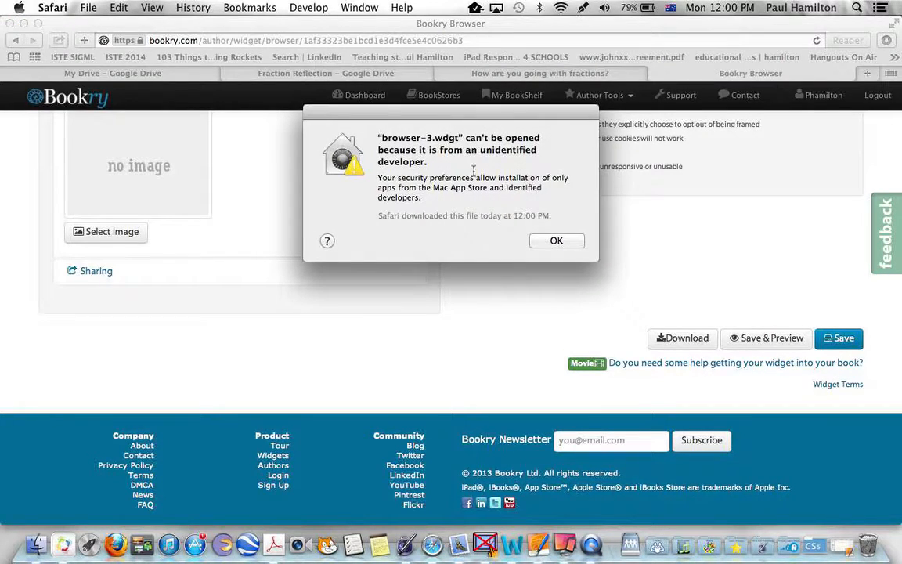
{"action": "left_click", "coordinate": [556, 241]}
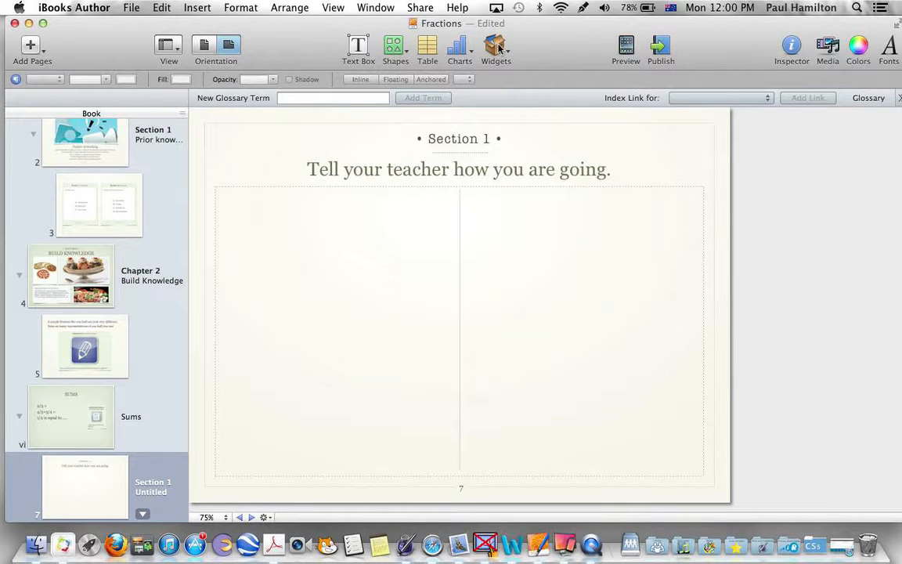
Shrink Safari and reveal the Downloads stack holding browser-3.wdgt for dragging onto the page.
{"action": "left_click", "coordinate": [495, 48]}
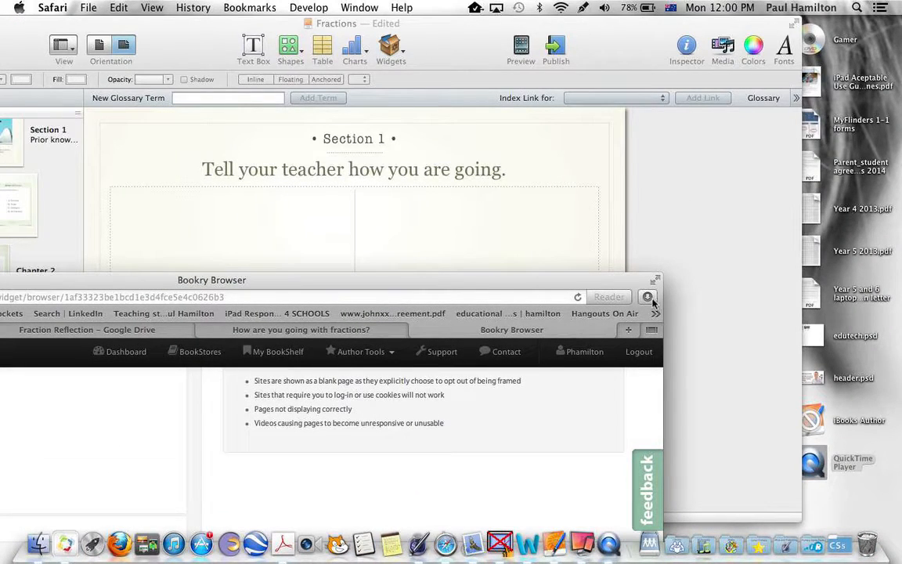
{"action": "left_click", "coordinate": [648, 295]}
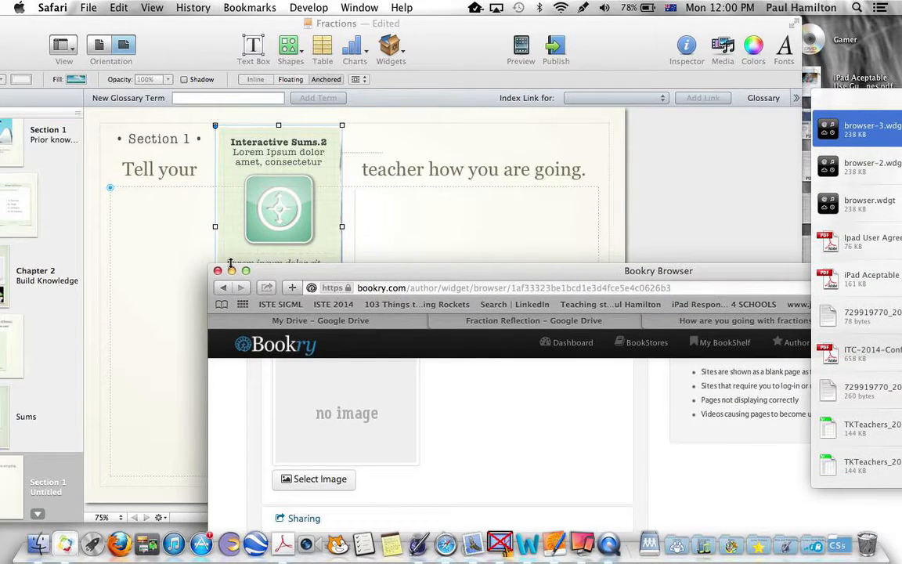
Stretch the widget to about 767 × 415 pt so it spans the page below the heading.
{"action": "left_click", "coordinate": [217, 269]}
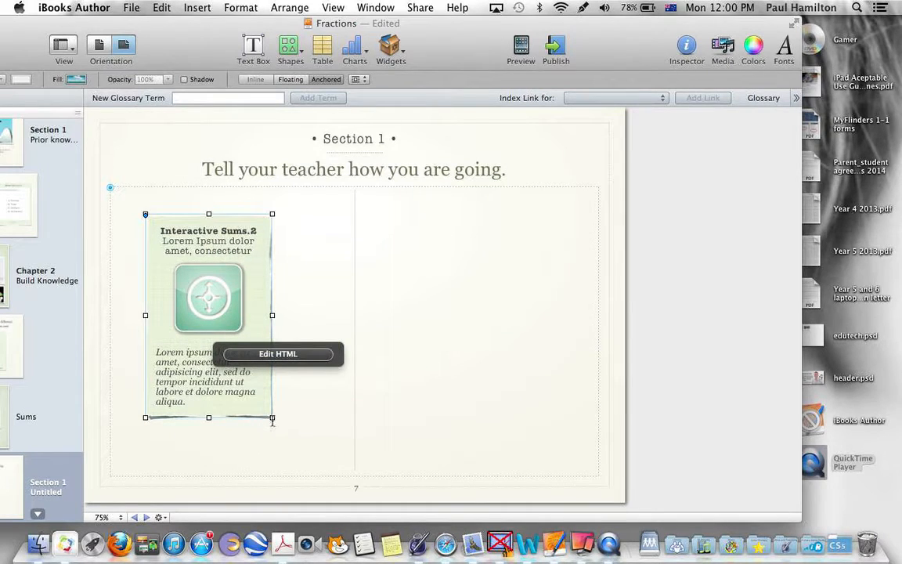
{"action": "left_click_drag", "start_coordinate": [273, 416], "coordinate": [551, 438]}
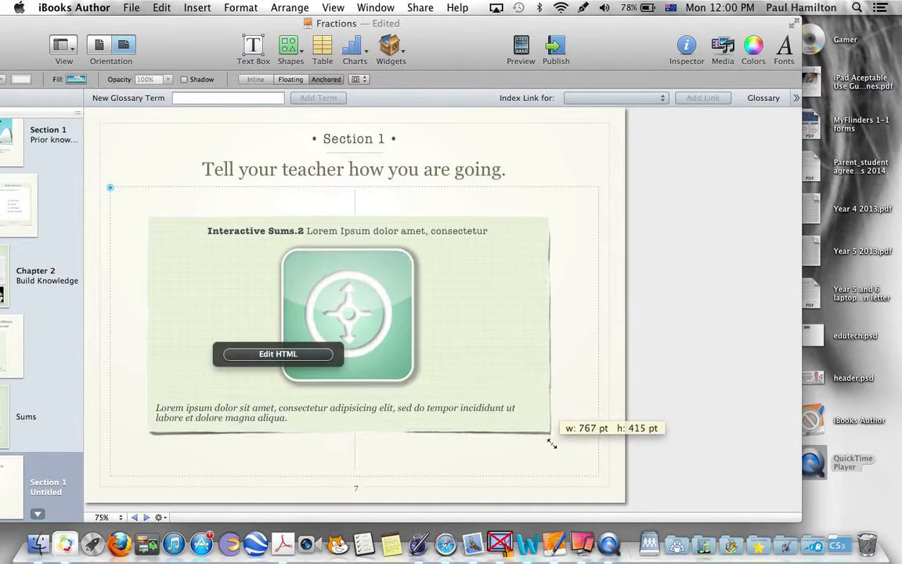
{"action": "left_click_drag", "start_coordinate": [551, 441], "coordinate": [592, 464]}
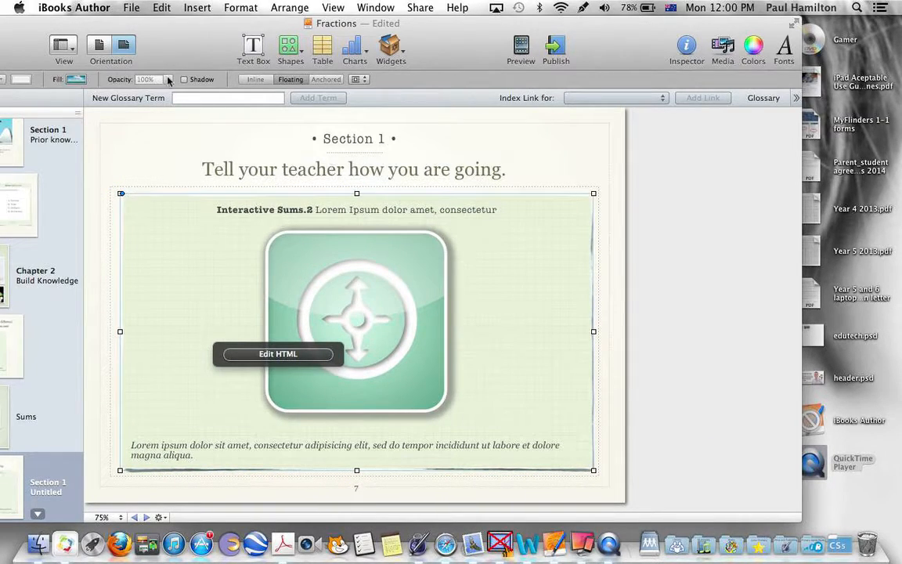
{"action": "left_click", "coordinate": [132, 6]}
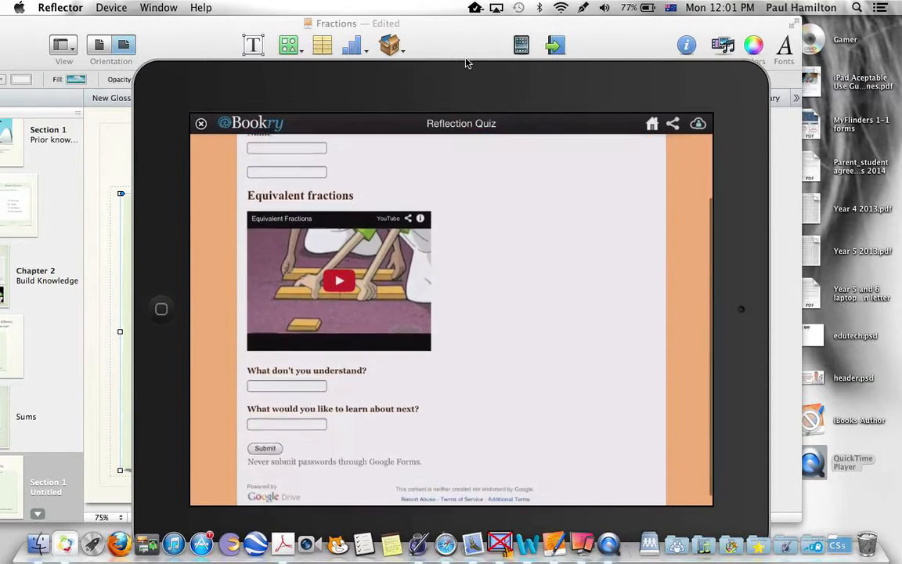
Scroll through the Reflection Quiz form inside the widget on the mirrored iPad preview.
{"action": "scroll", "scroll_direction": "down", "scroll_amount": 3}
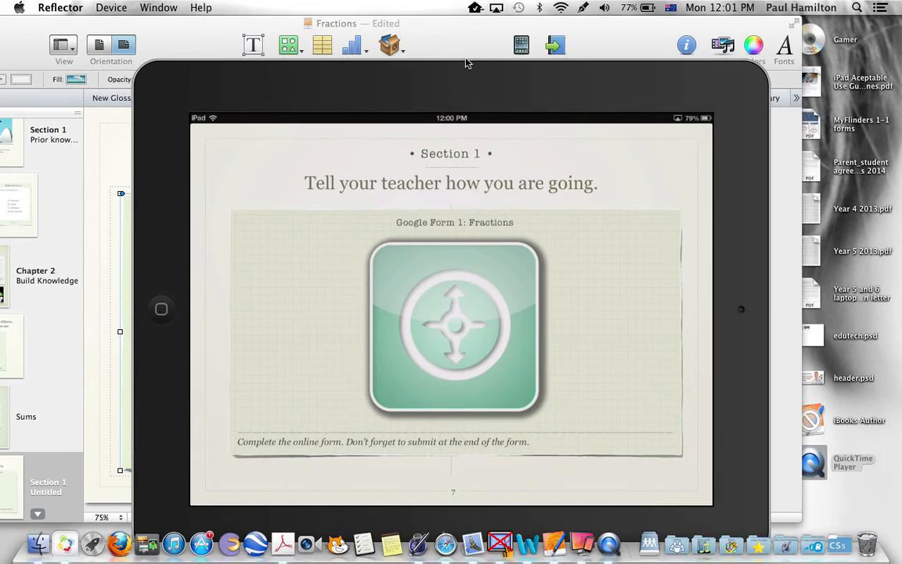
{"action": "mouse_move", "coordinate": [133, 128]}
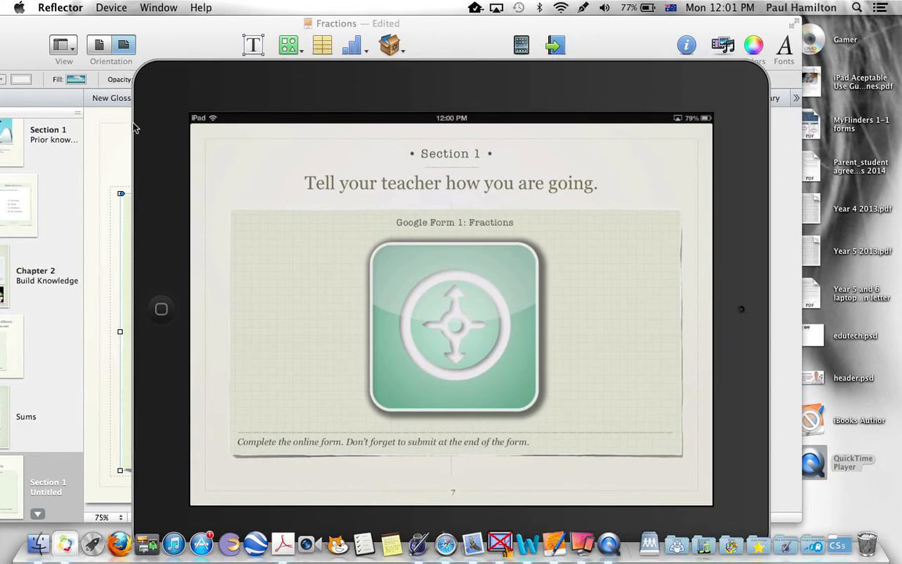